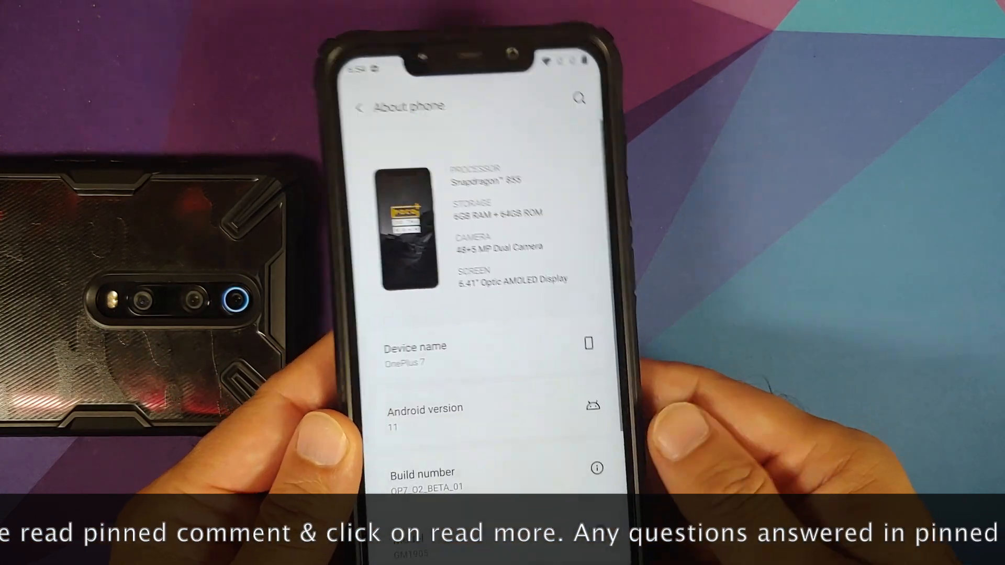
# Scroll through the Security & Lock Screen options, then exit to the app drawer
pyautogui.click(425, 417)
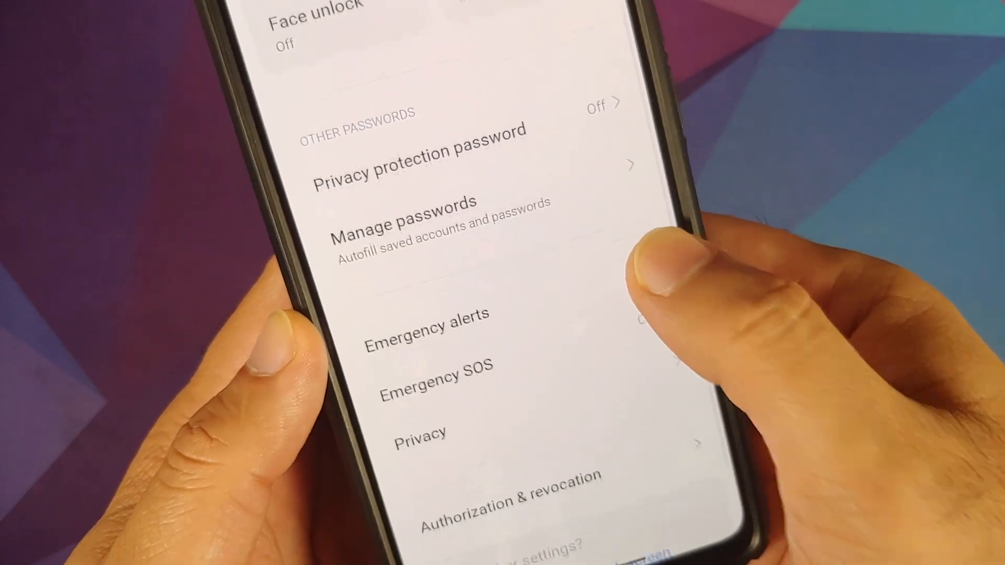
pyautogui.scroll(-3)
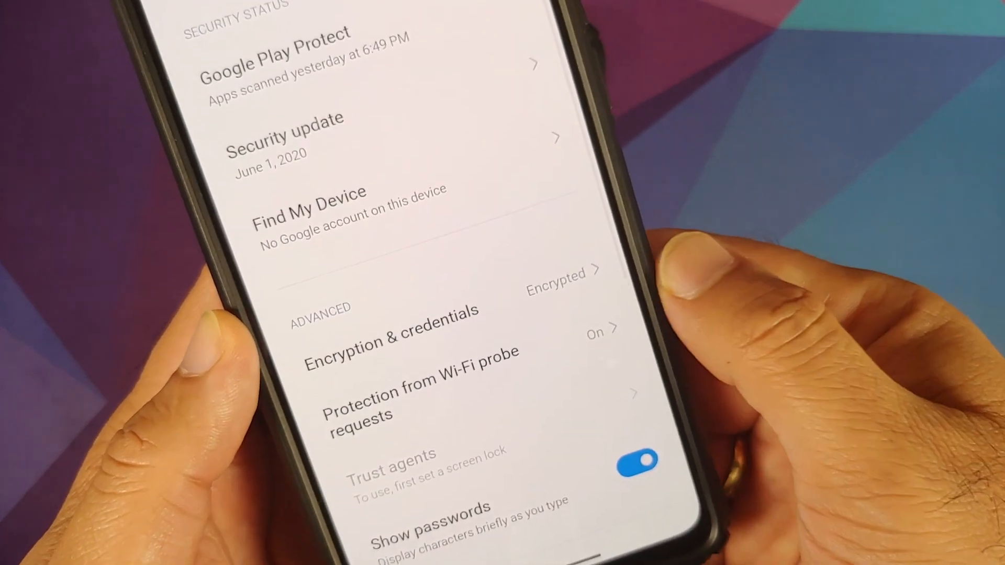
pyautogui.scroll(-3)
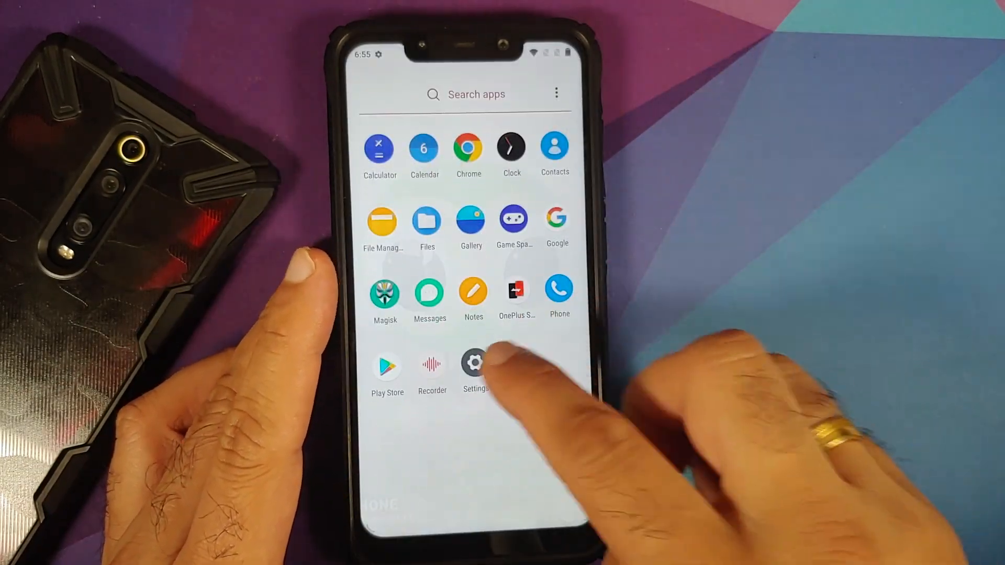
# Open Settings from the app drawer, browse its list, then go Home
pyautogui.click(475, 368)
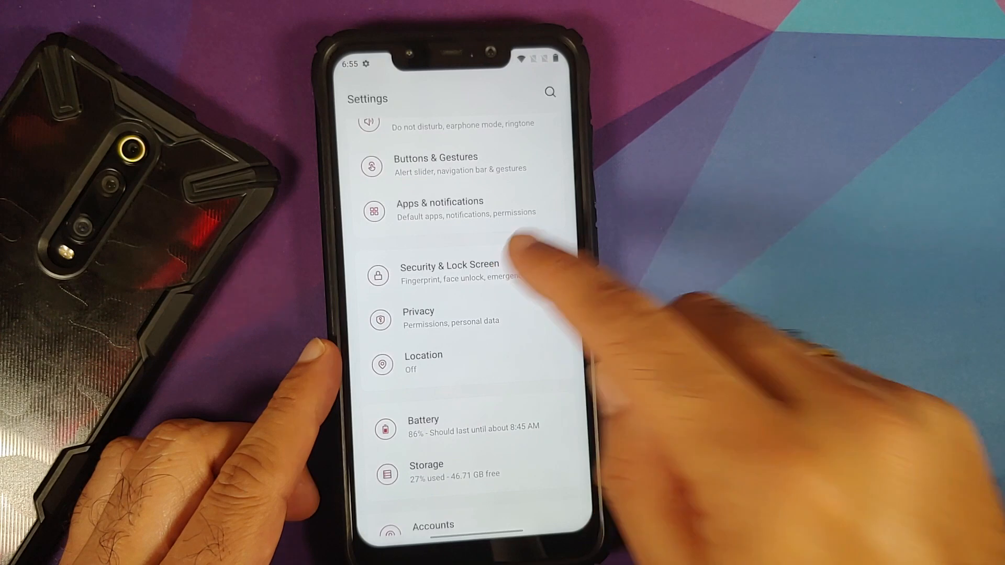
pyautogui.click(448, 271)
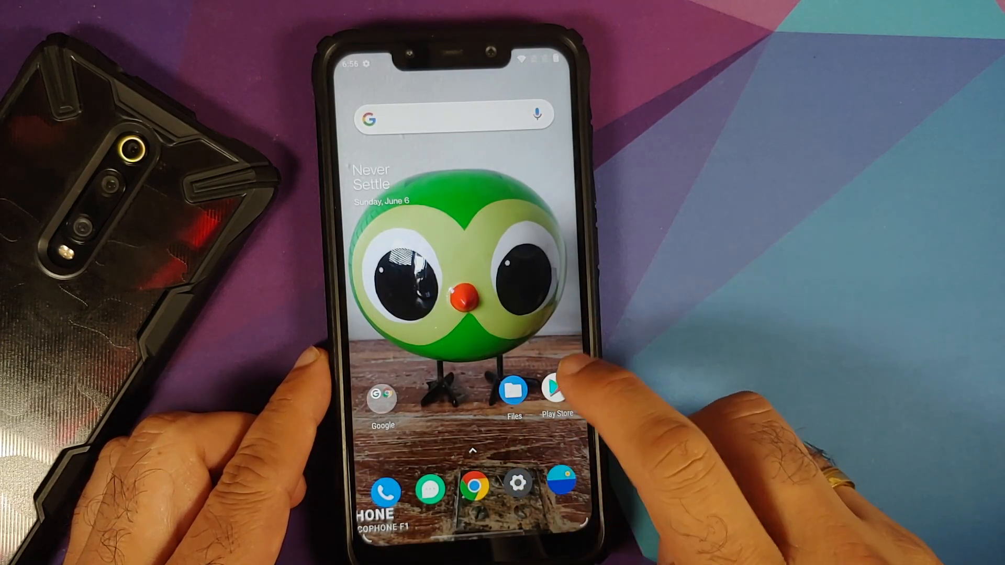
# Open the Files app to view internal storage folders like DCIM and Download
pyautogui.click(550, 392)
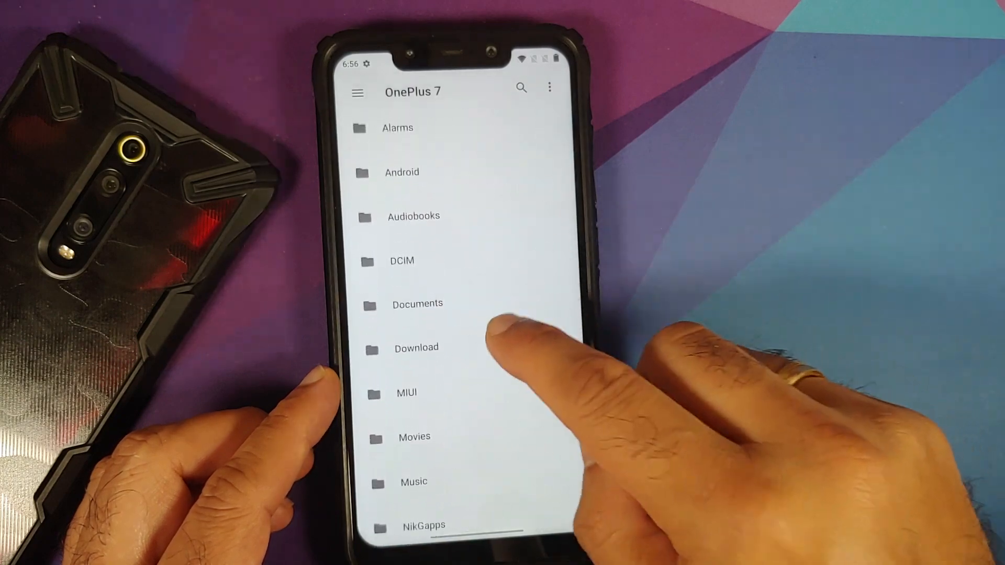
# Browse the internal storage folders, then return to the owl-wallpaper home screen
pyautogui.click(416, 347)
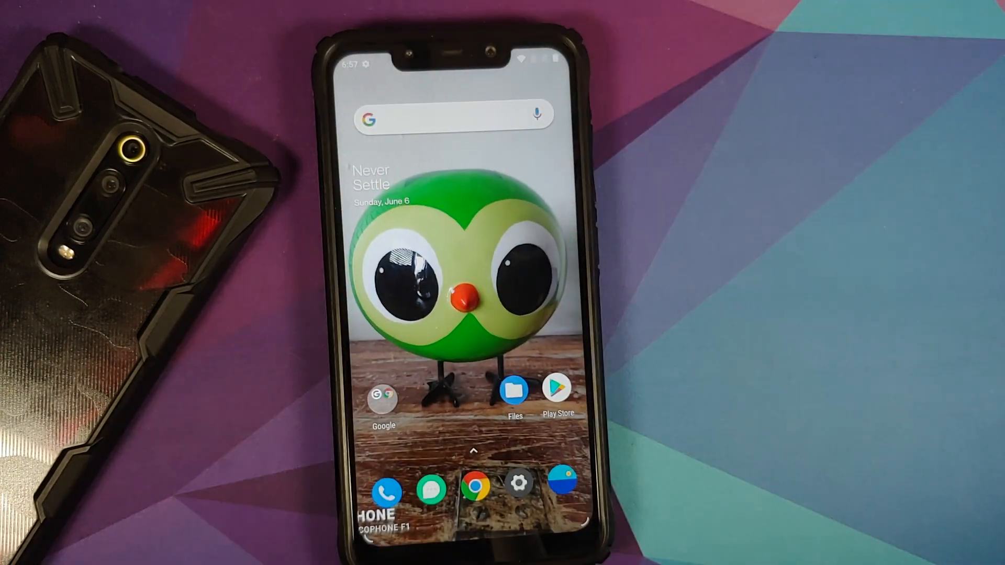
# Swipe up to the app drawer and open Settings on the second phone
pyautogui.scroll(3)
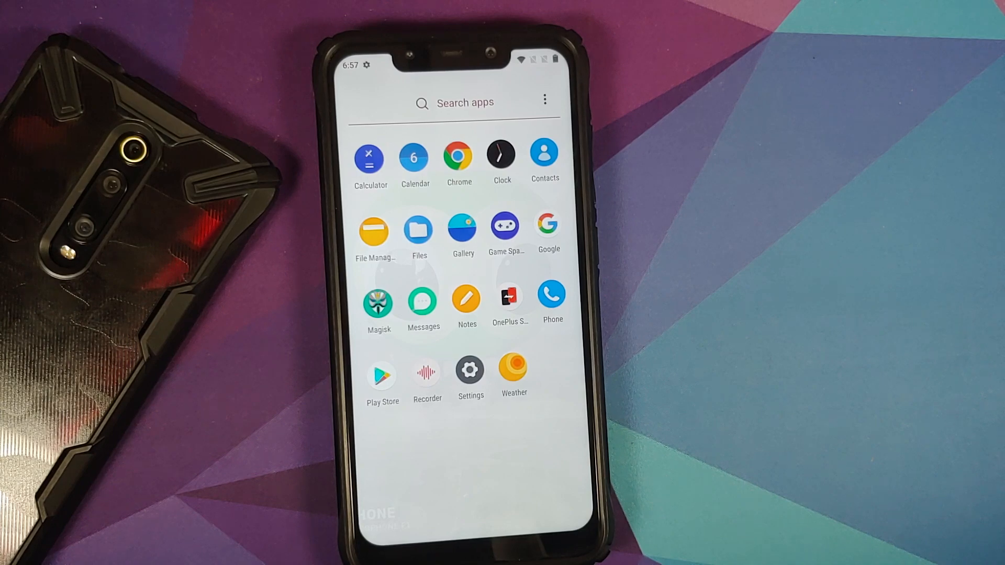
pyautogui.click(470, 370)
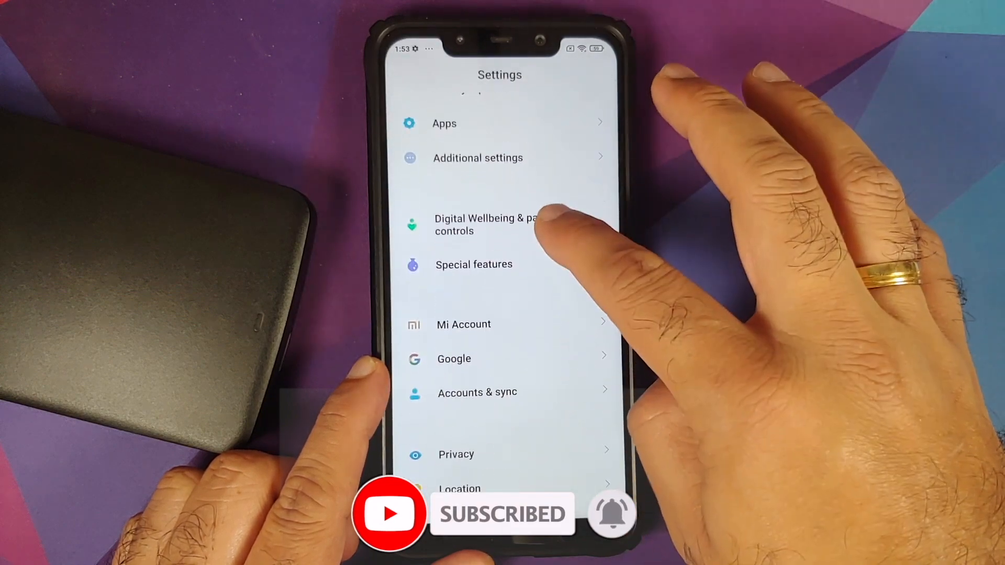
# Browse the second phone's Settings list, then head back to the launcher
pyautogui.click(463, 324)
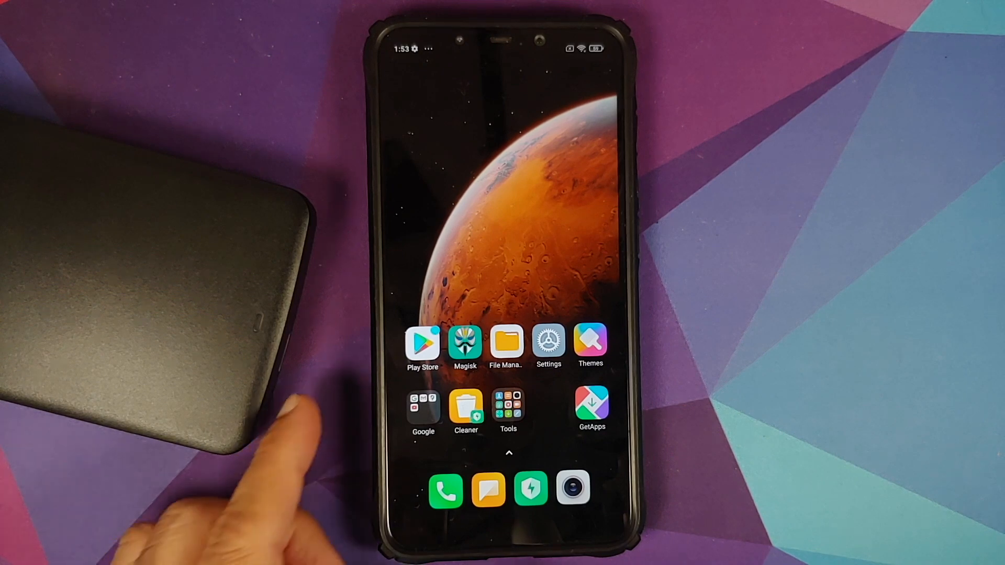
pyautogui.click(548, 343)
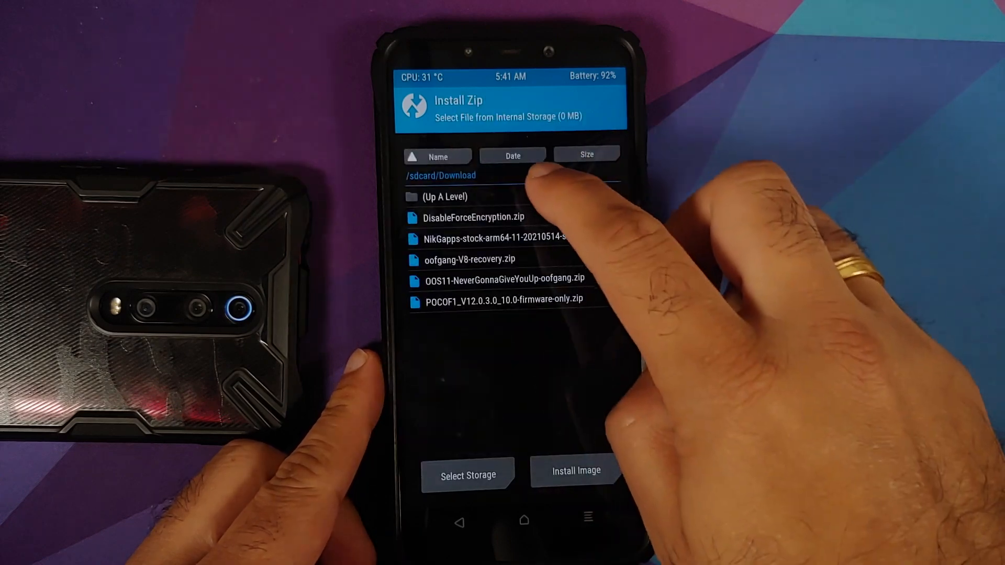
# Go up to /sdcard and open Download to list its zip files
pyautogui.click(442, 197)
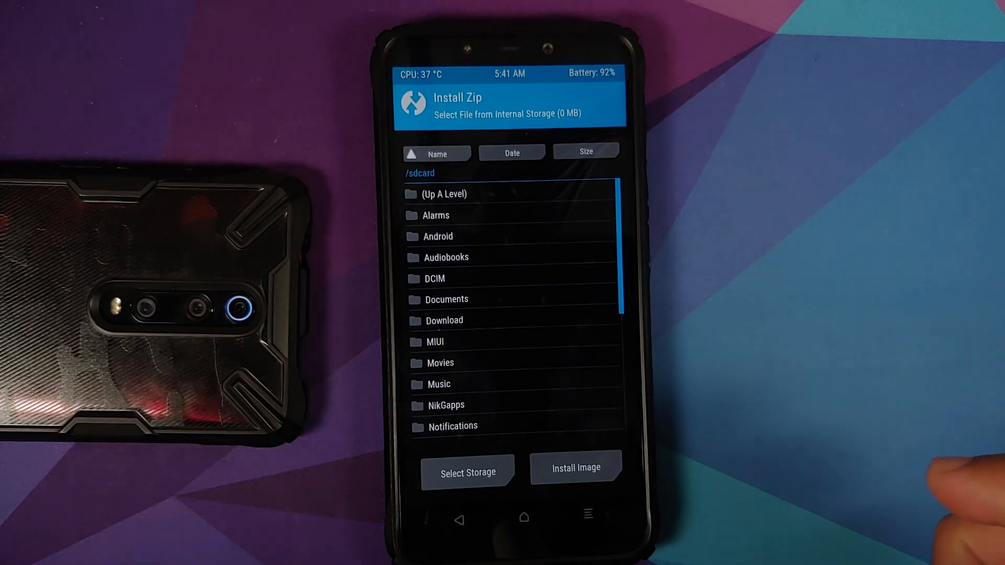
pyautogui.click(449, 321)
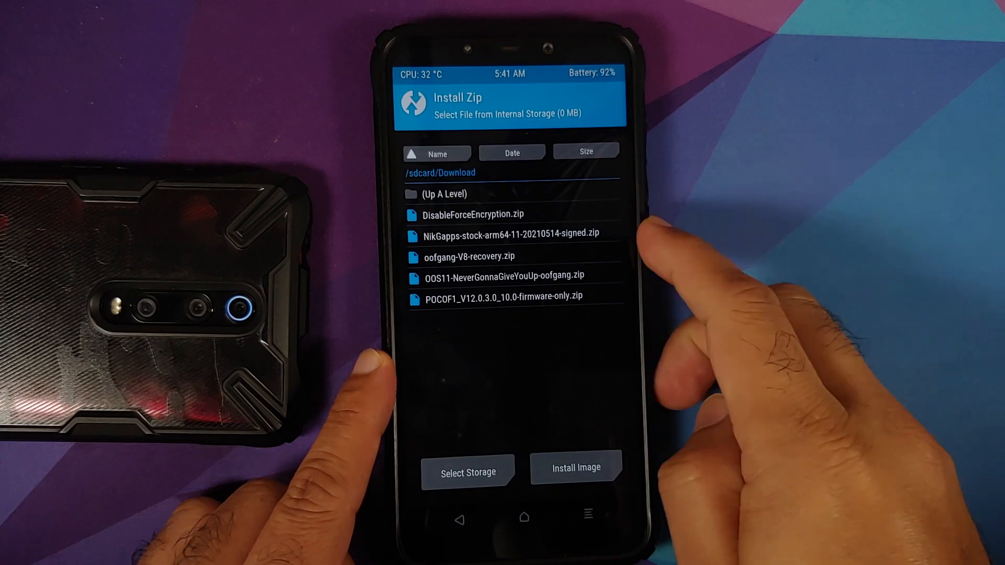
# Leave the Install Zip file list for the TWRP main menu
pyautogui.click(469, 256)
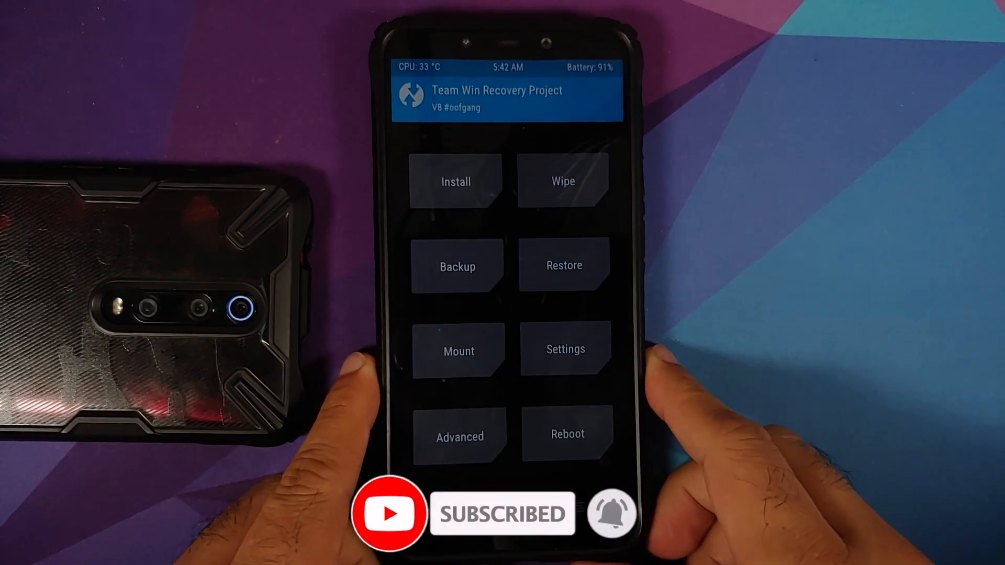
pyautogui.click(562, 180)
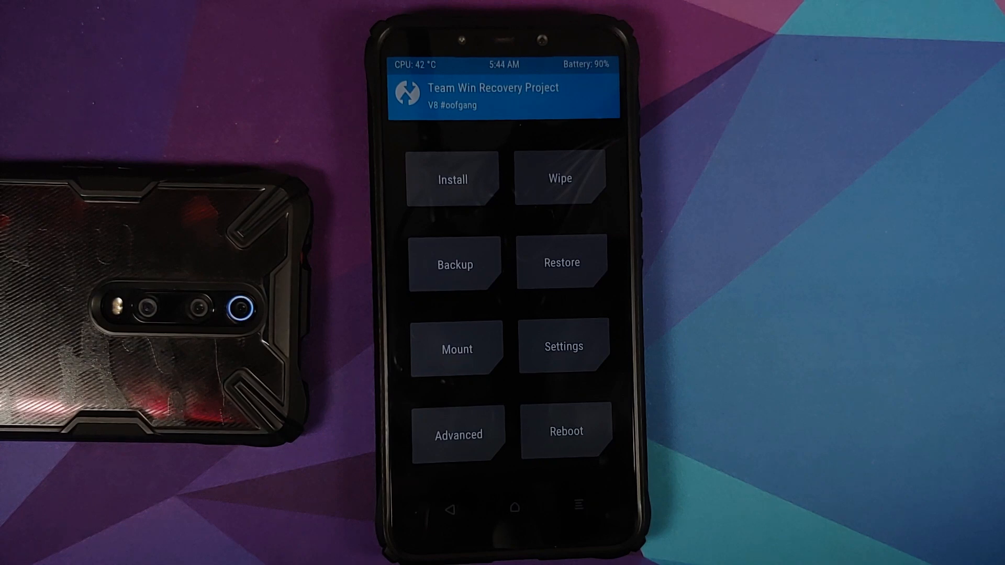
# Reboot from TWRP into System and let OxygenOS boot to the app drawer
pyautogui.click(565, 431)
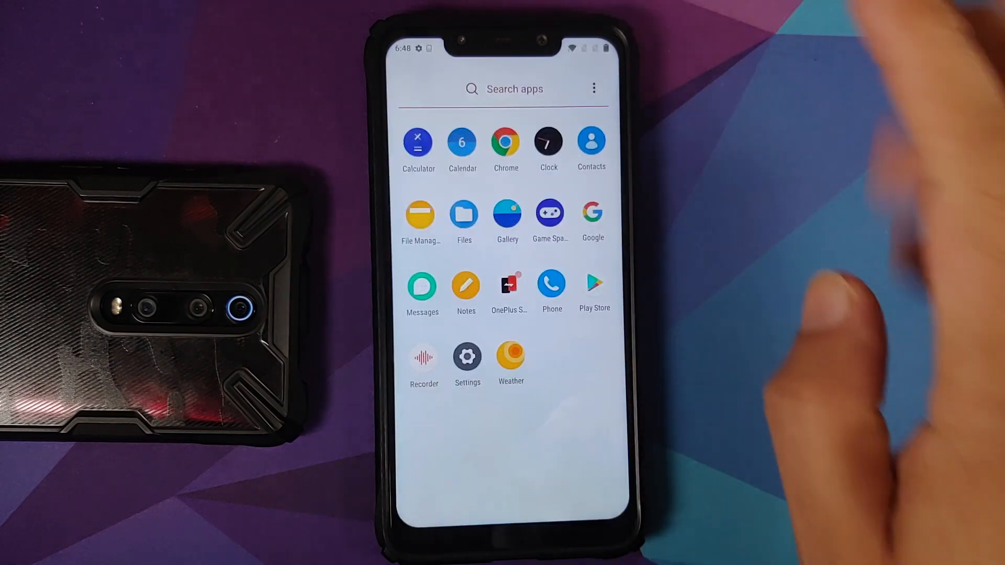
# Check About phone shows Android 11 on the OnePlus 7, then reopen Settings
pyautogui.click(467, 356)
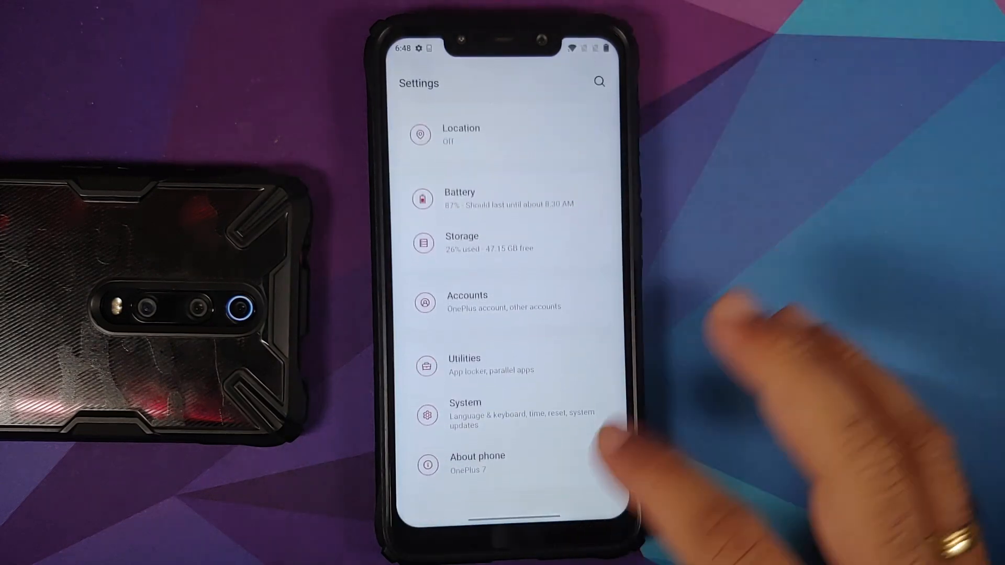
pyautogui.click(477, 462)
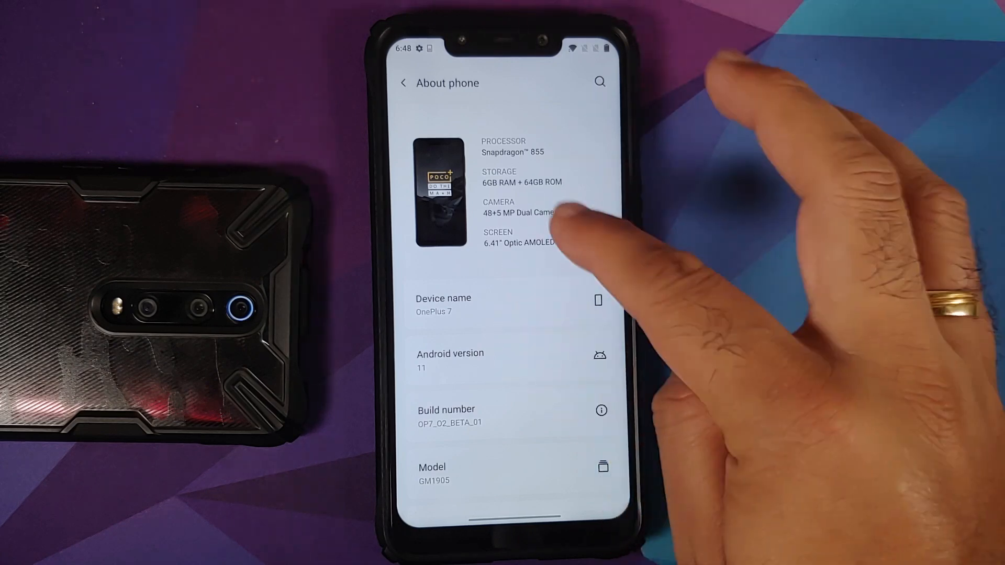
pyautogui.click(449, 360)
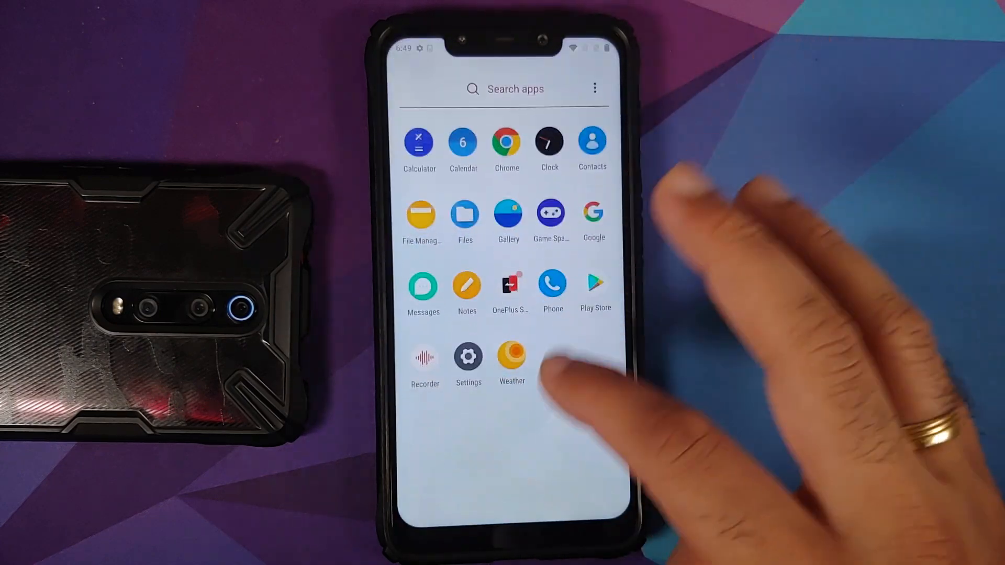
pyautogui.click(468, 357)
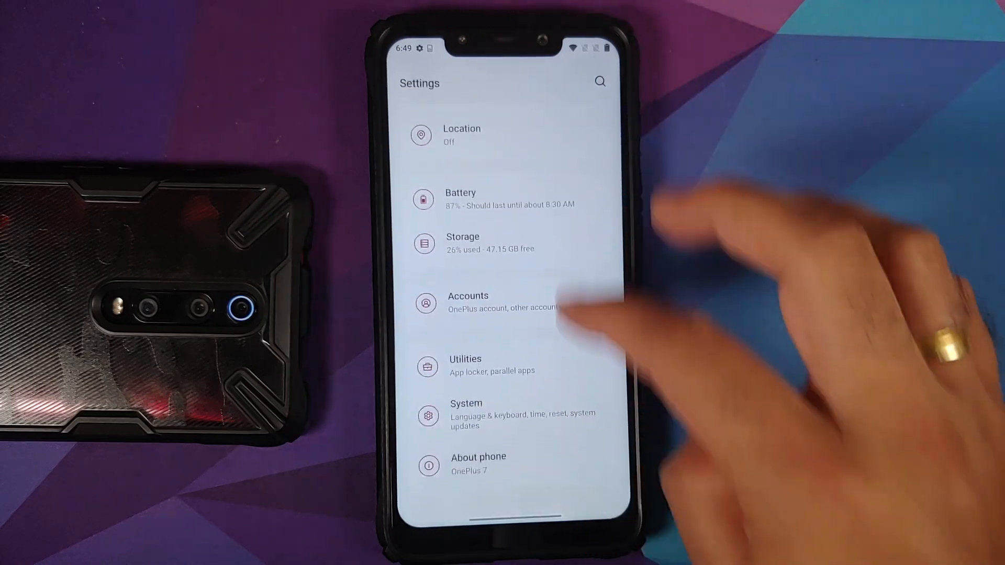